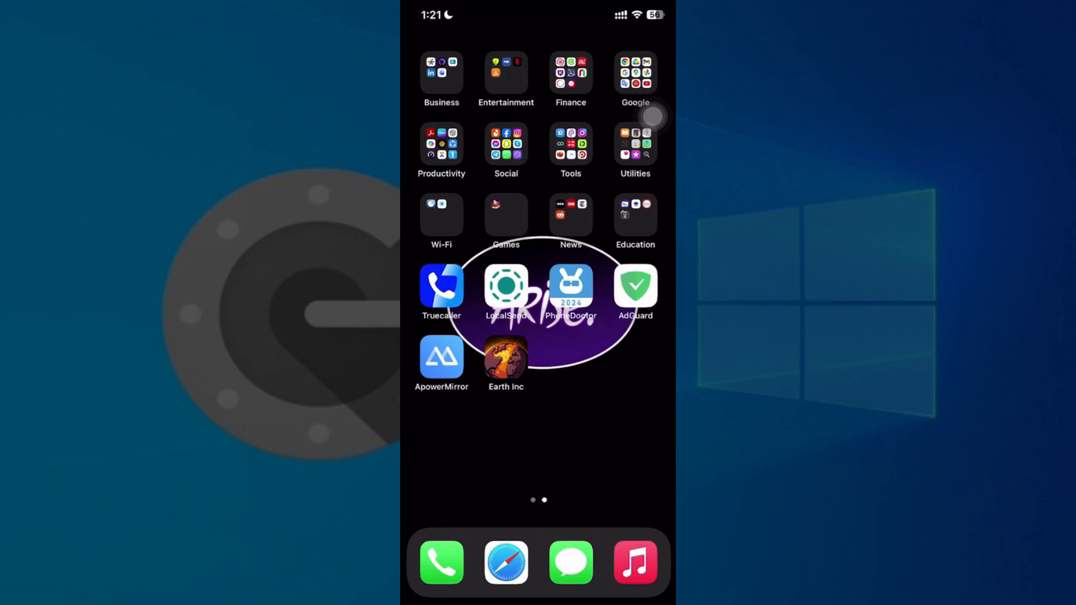
Open the Business folder on the home screen to reach the Authenticator app.
click(441, 72)
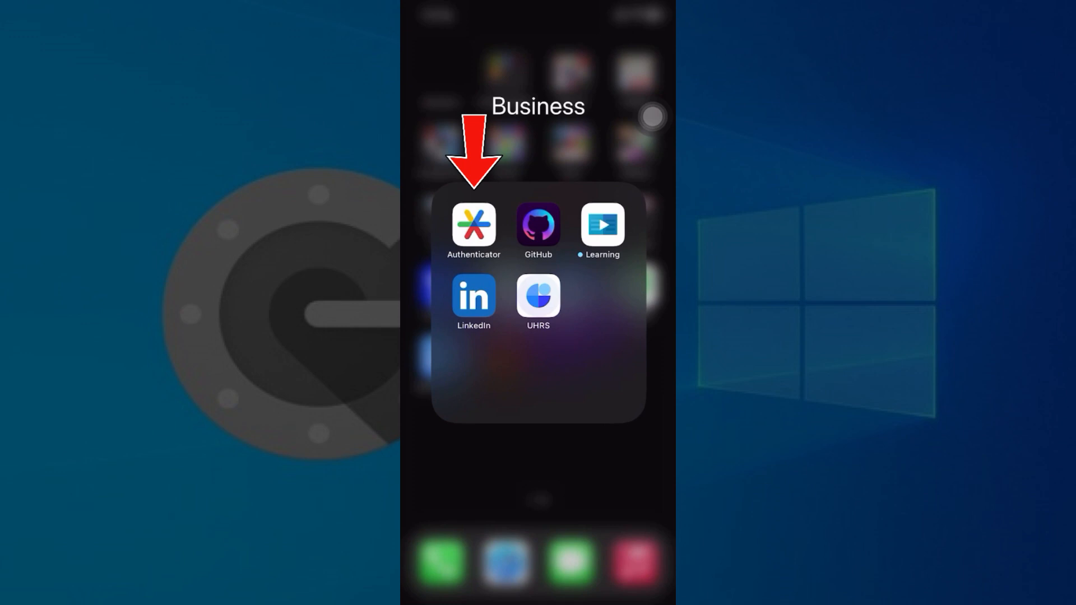
Launch Google Authenticator and bring up its main menu.
click(473, 223)
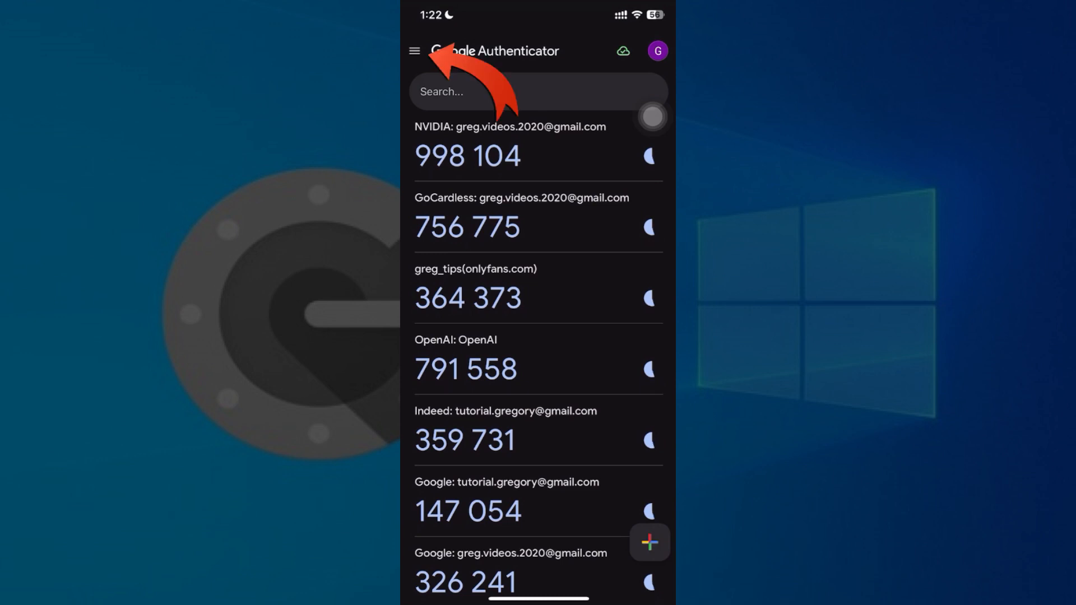
click(414, 50)
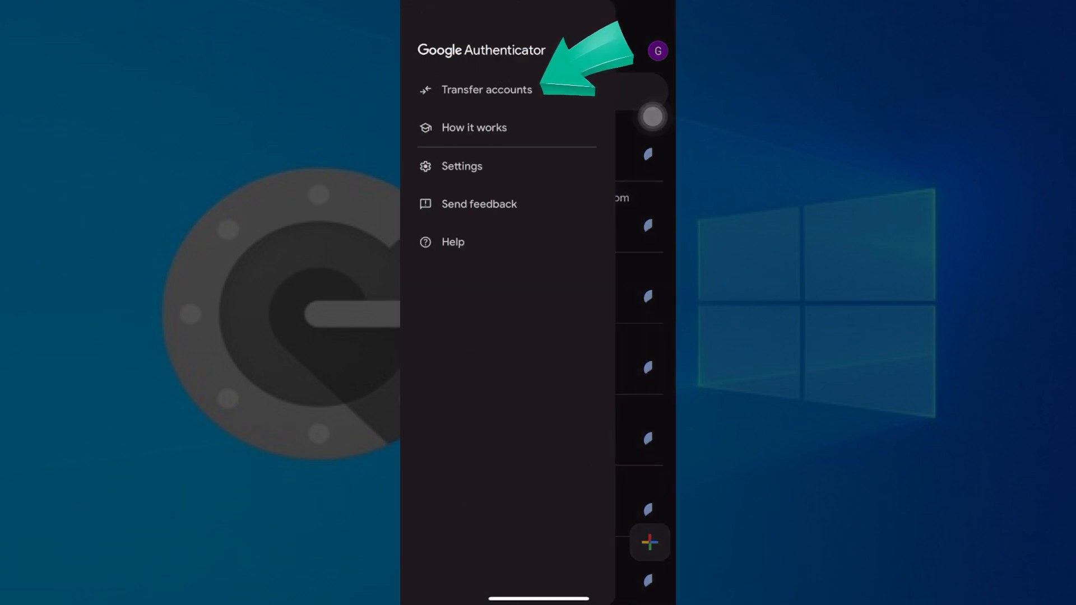
Go to the Transfer accounts page with export and import options.
click(487, 90)
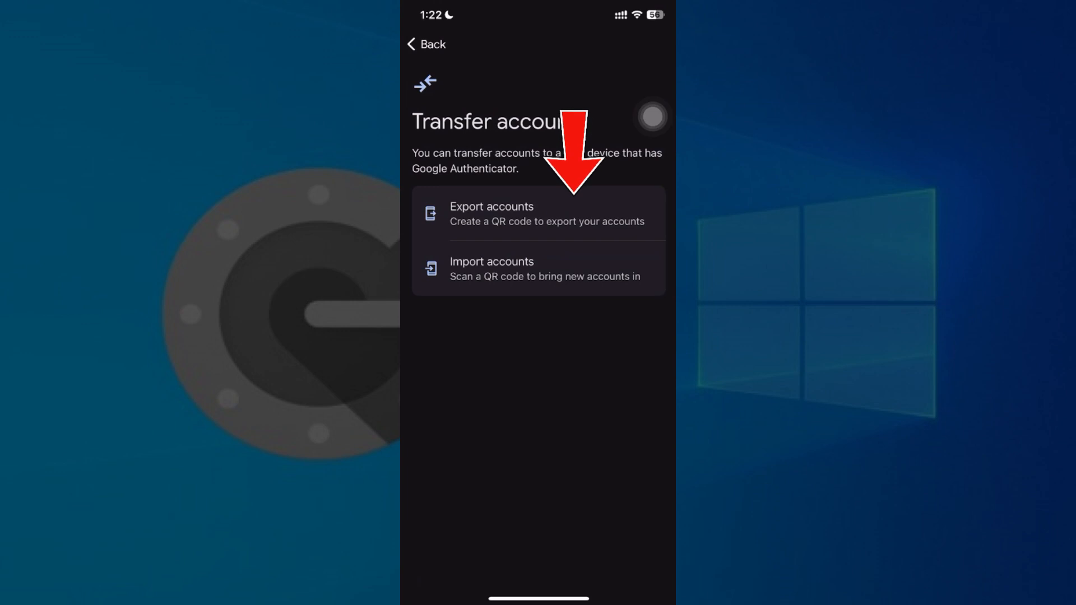
Export the accounts as a QR code and continue past the code screen.
click(491, 213)
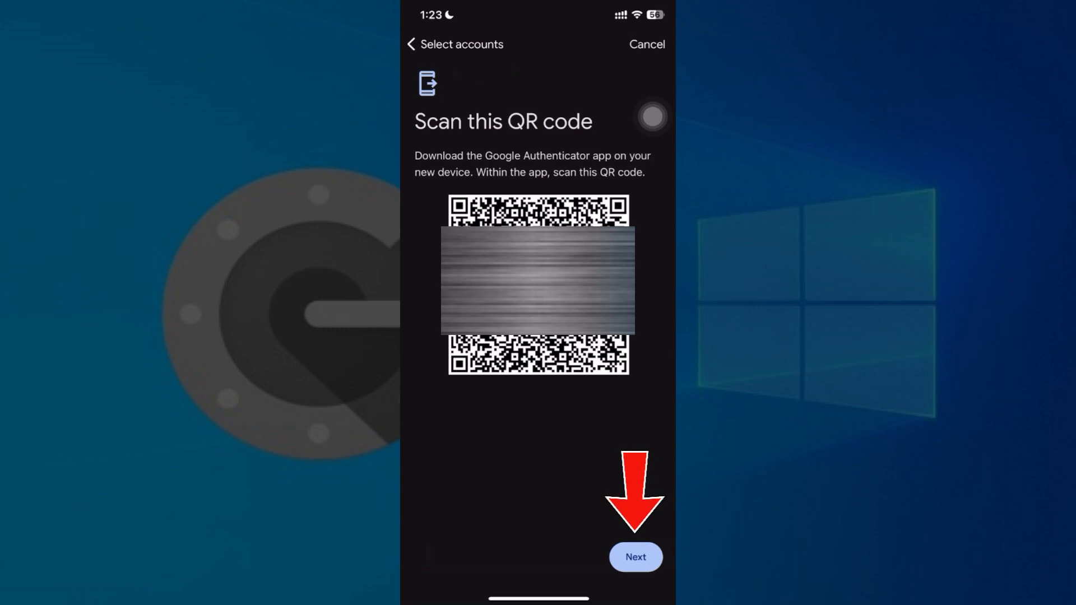
click(635, 557)
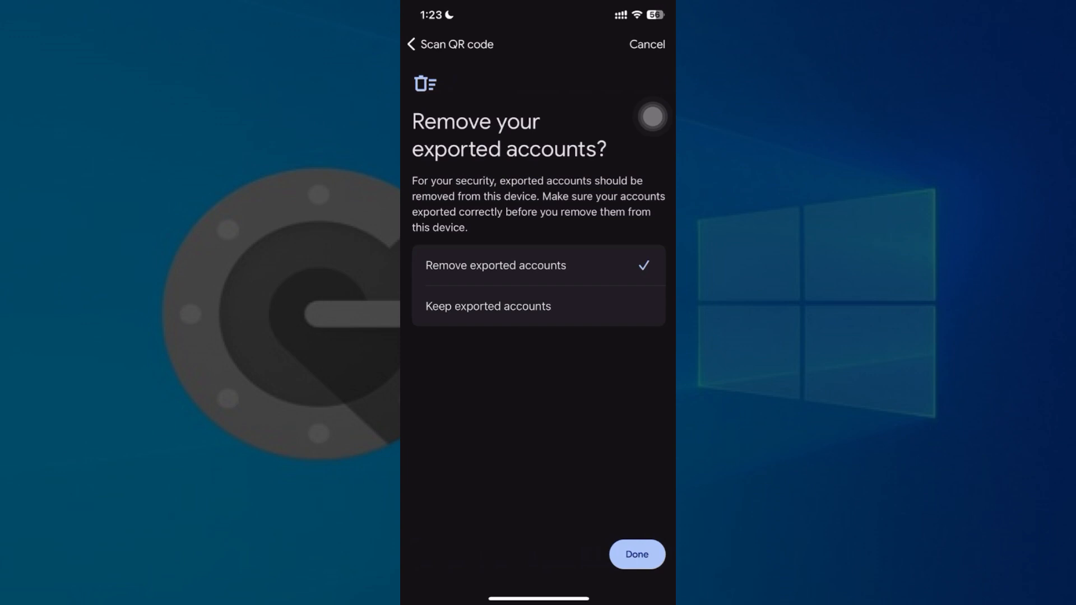
Keep the exported accounts on this device and finish the export.
click(487, 306)
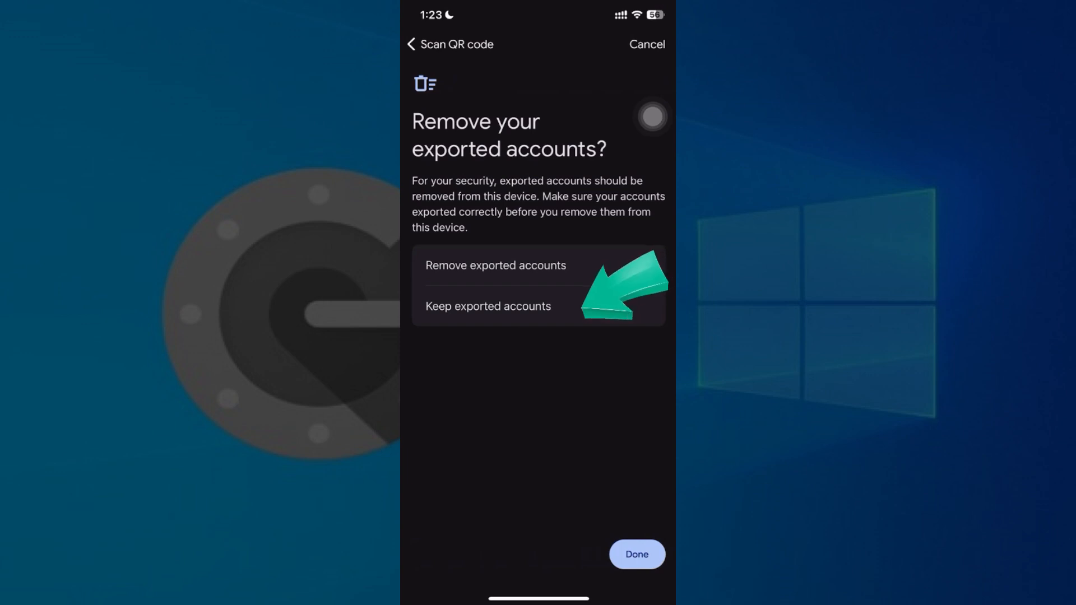
click(487, 306)
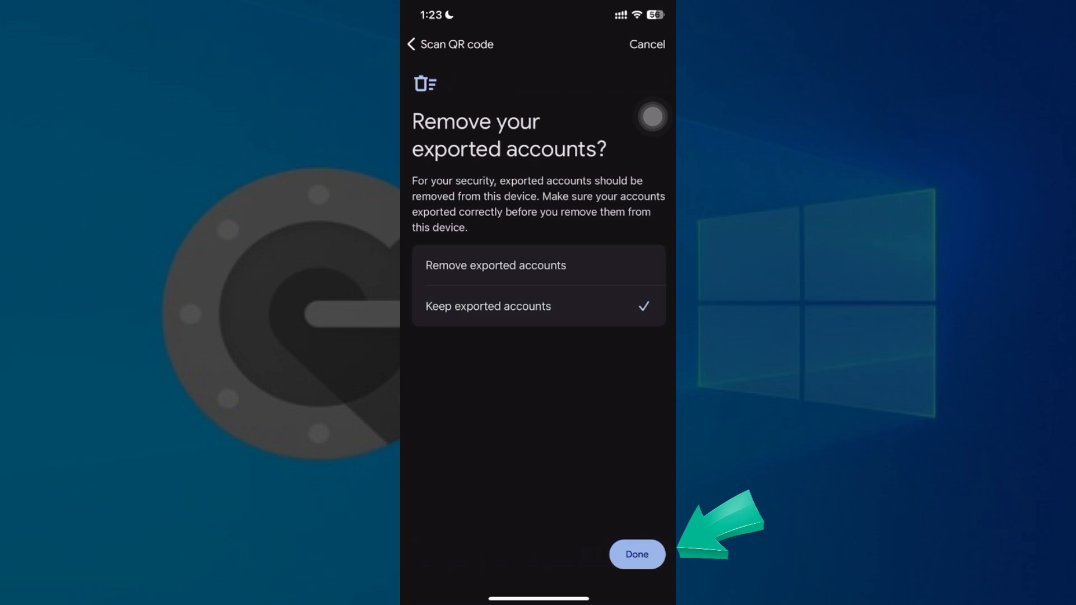
click(636, 553)
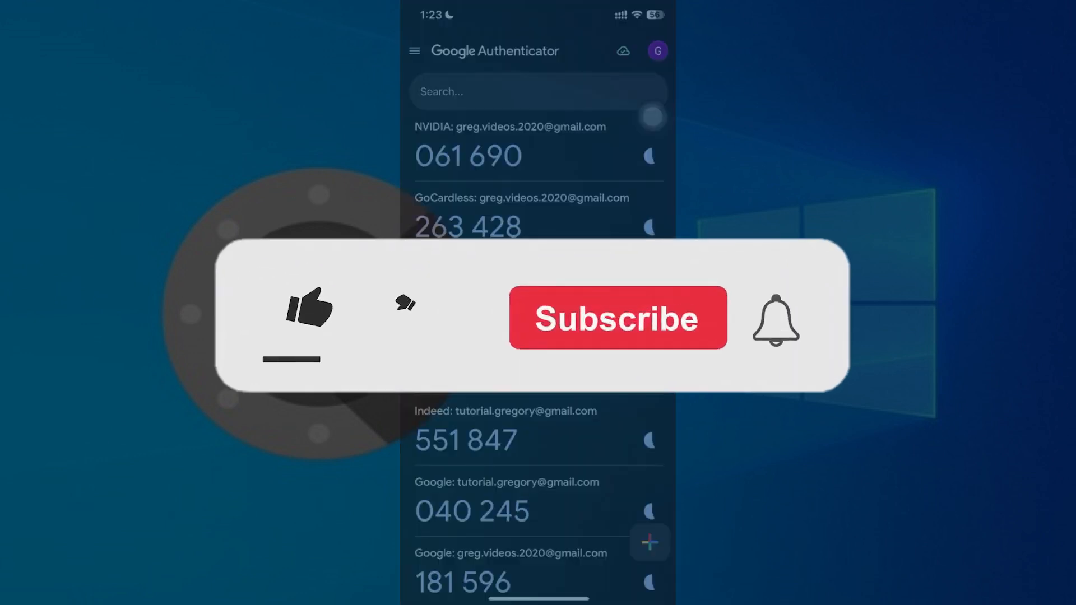
click(307, 316)
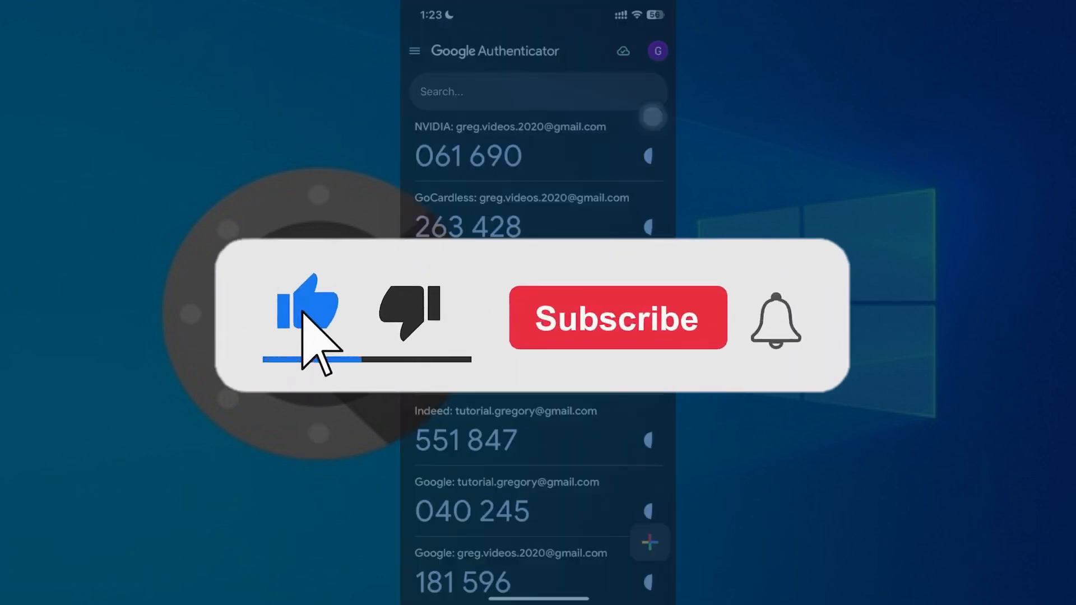
click(616, 317)
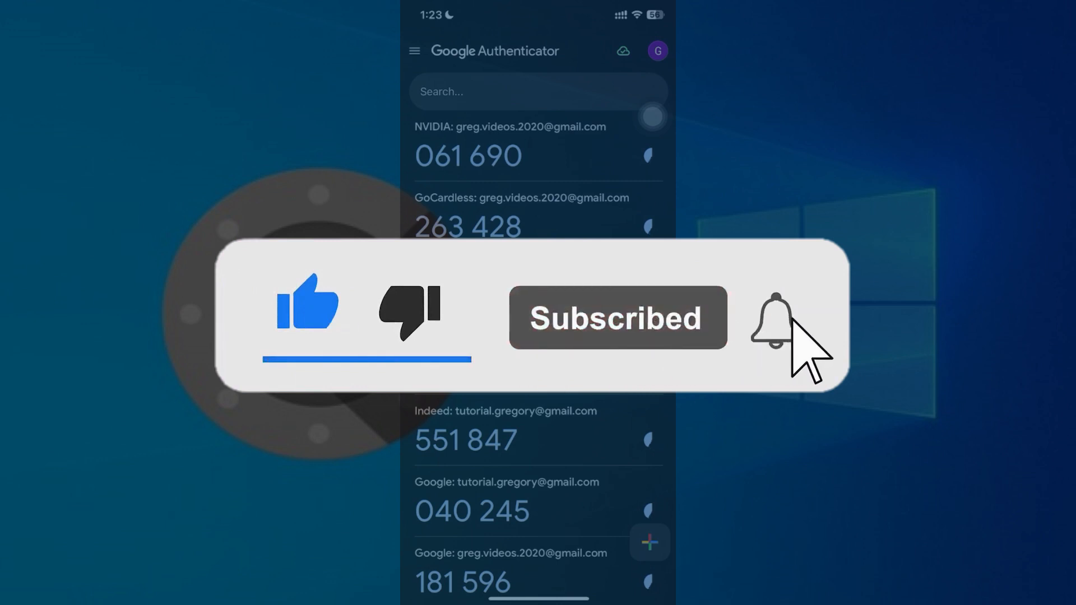
click(769, 318)
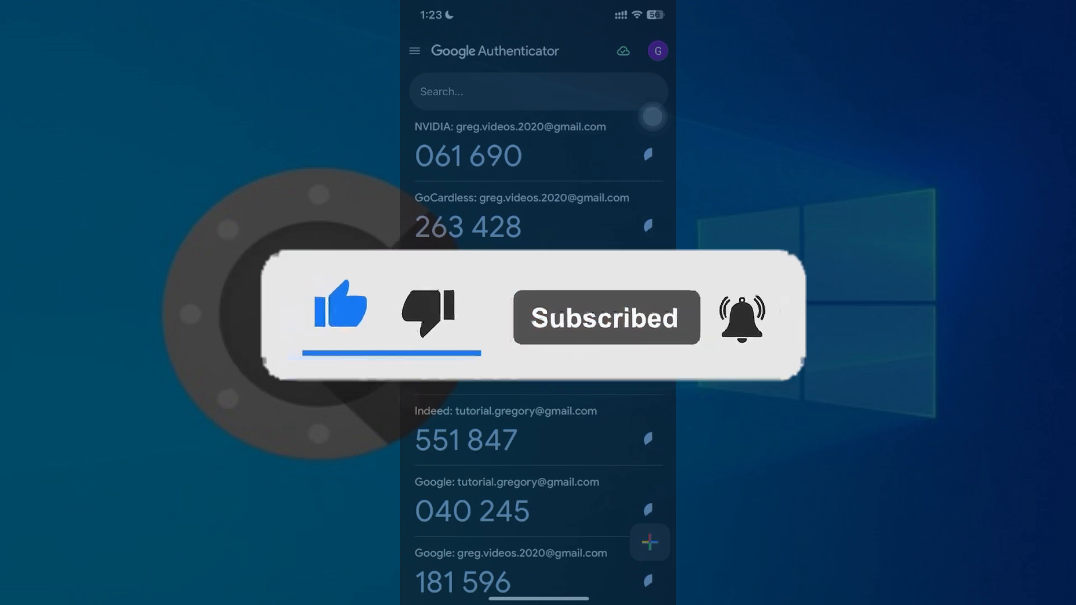